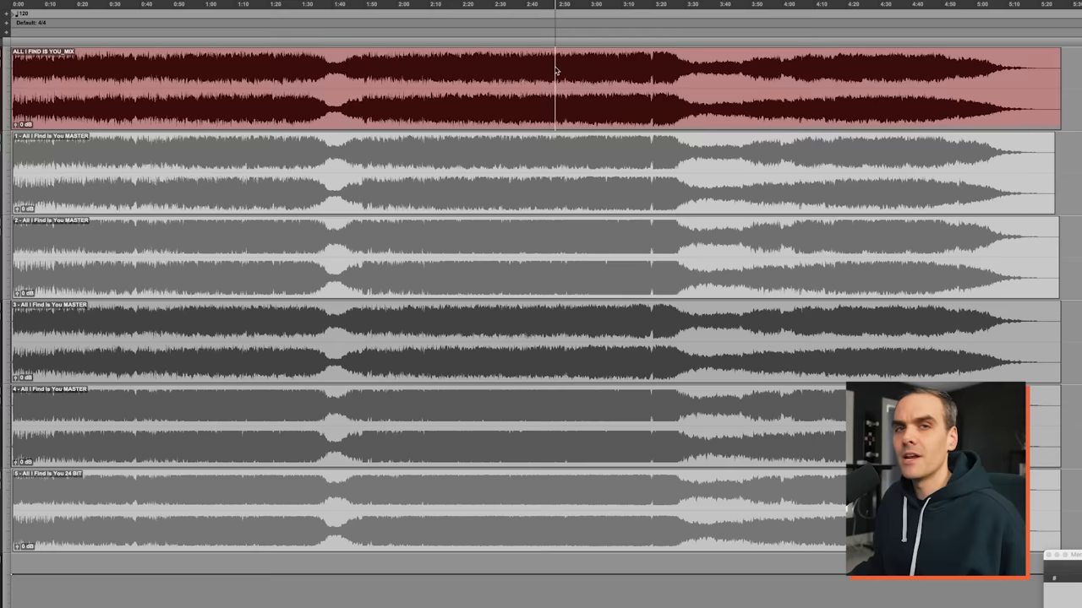
Solo the Version 2, Version 3 and Version 4 tracks one at a time during playback
left_click(595, 68)
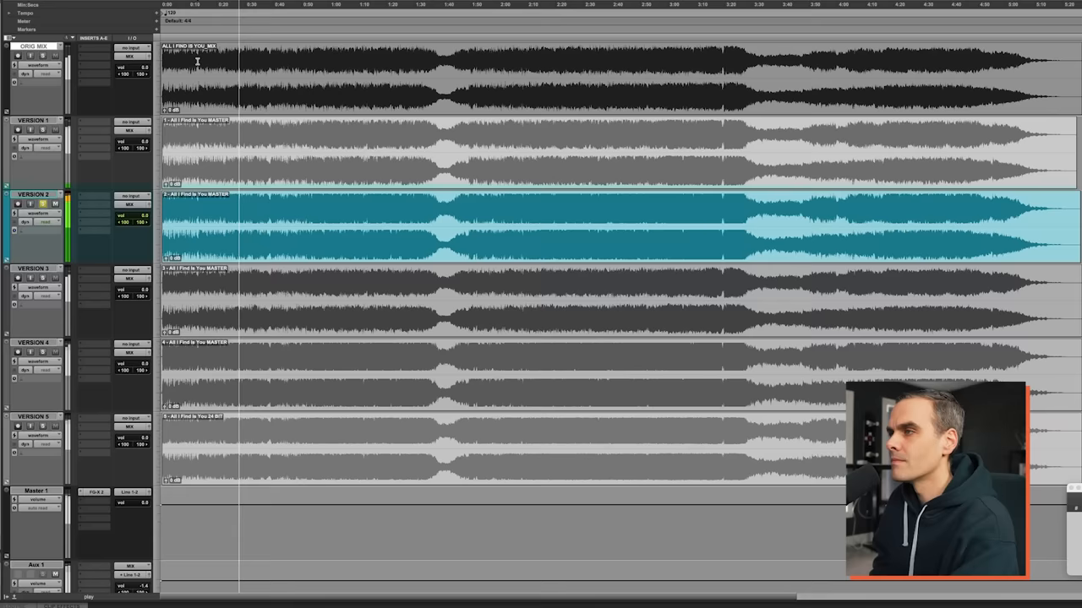
left_click(34, 267)
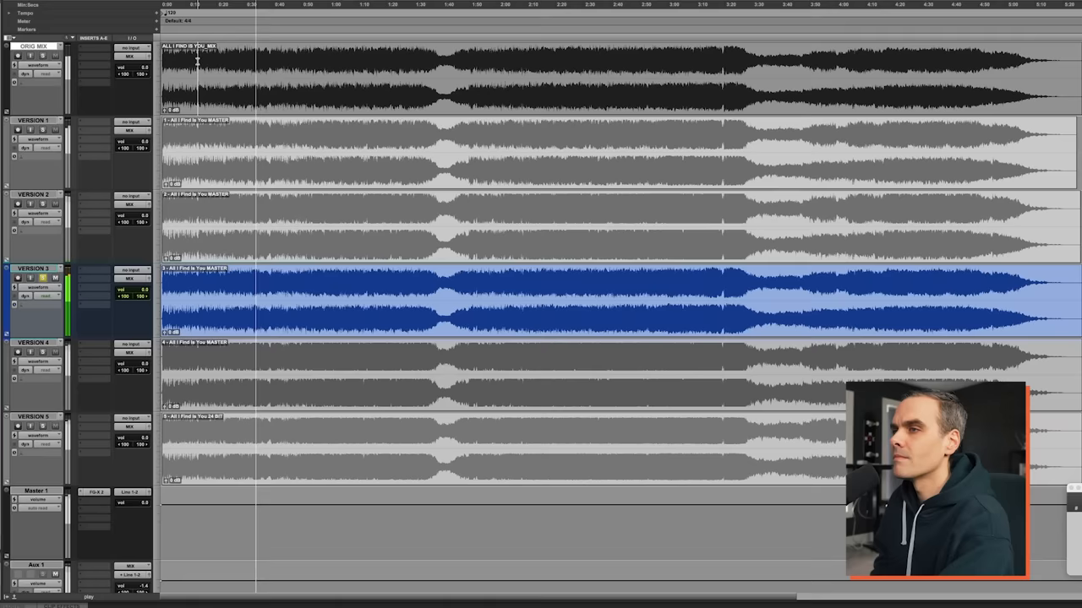
left_click(38, 343)
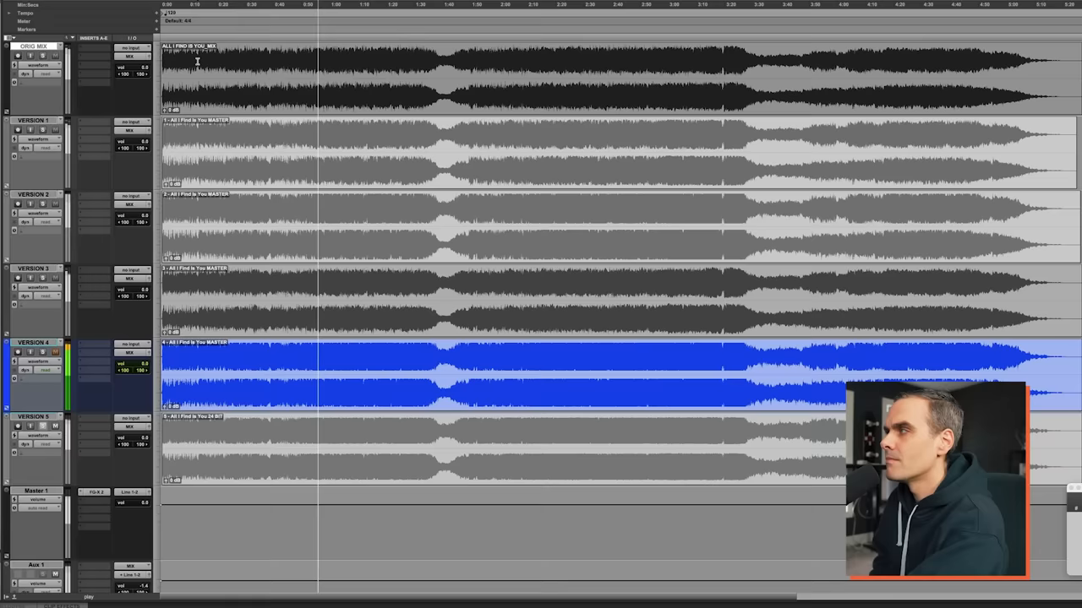
left_click(35, 415)
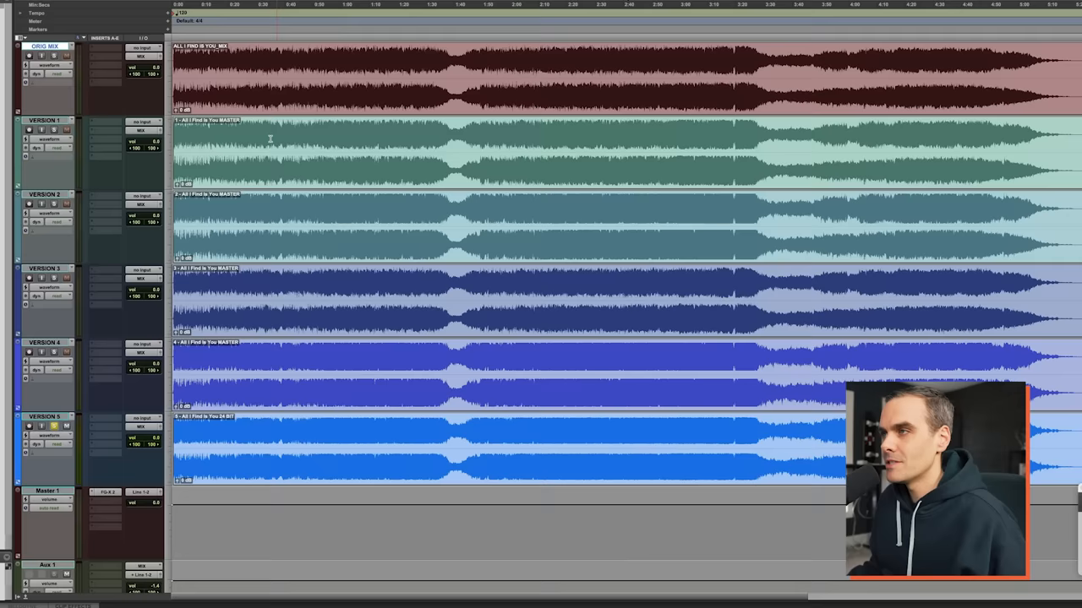
Drag the VERSION 4 track up so it sits directly under ORIG MIX
left_click(43, 427)
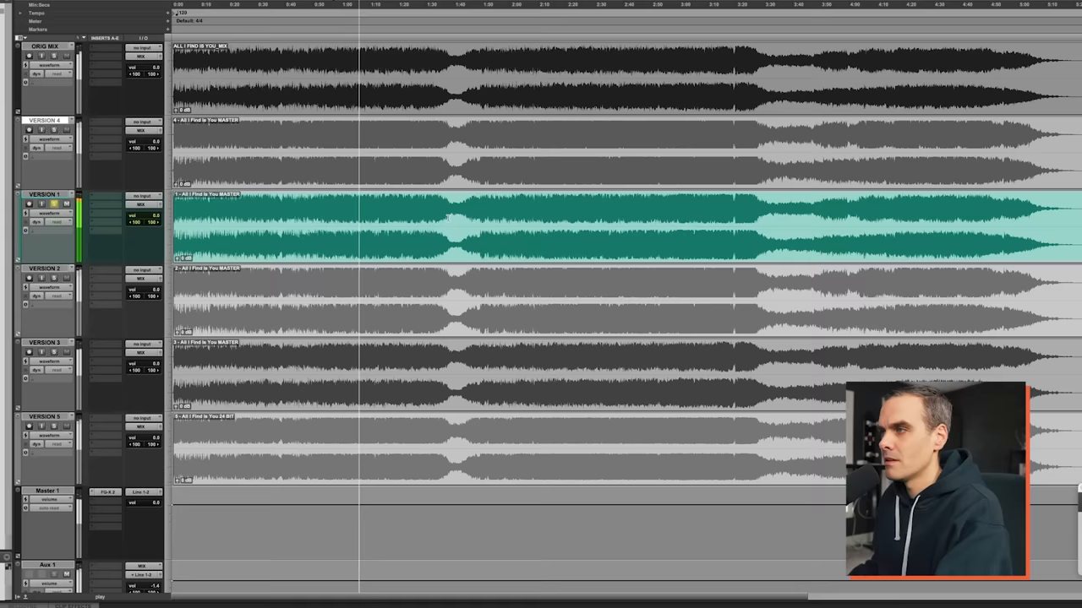
left_click(46, 120)
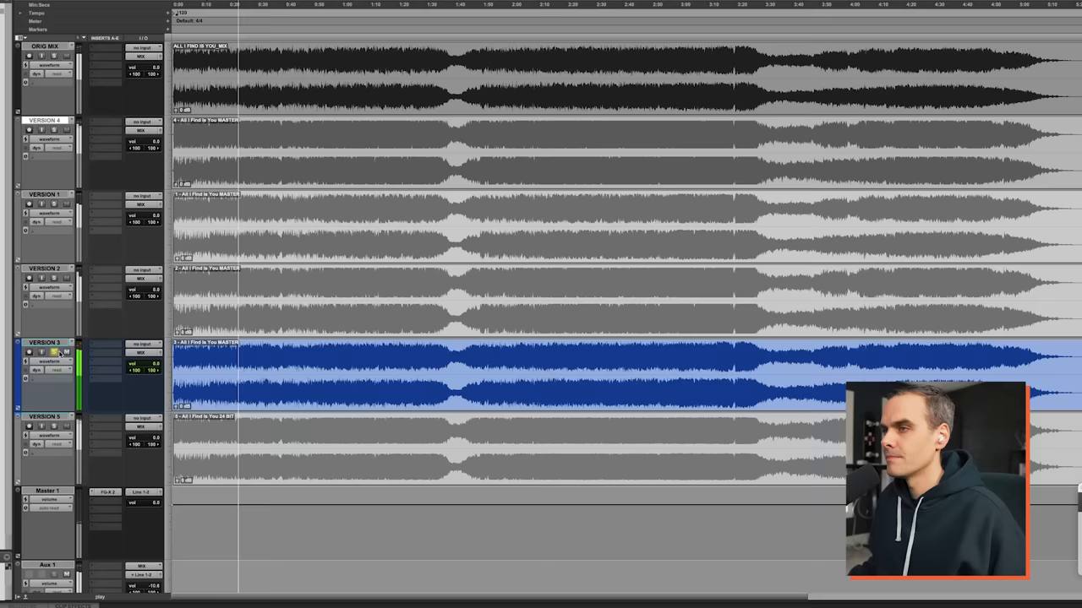
Drag the VERSION 2 track above VERSION 1, ranking it second
left_click(49, 278)
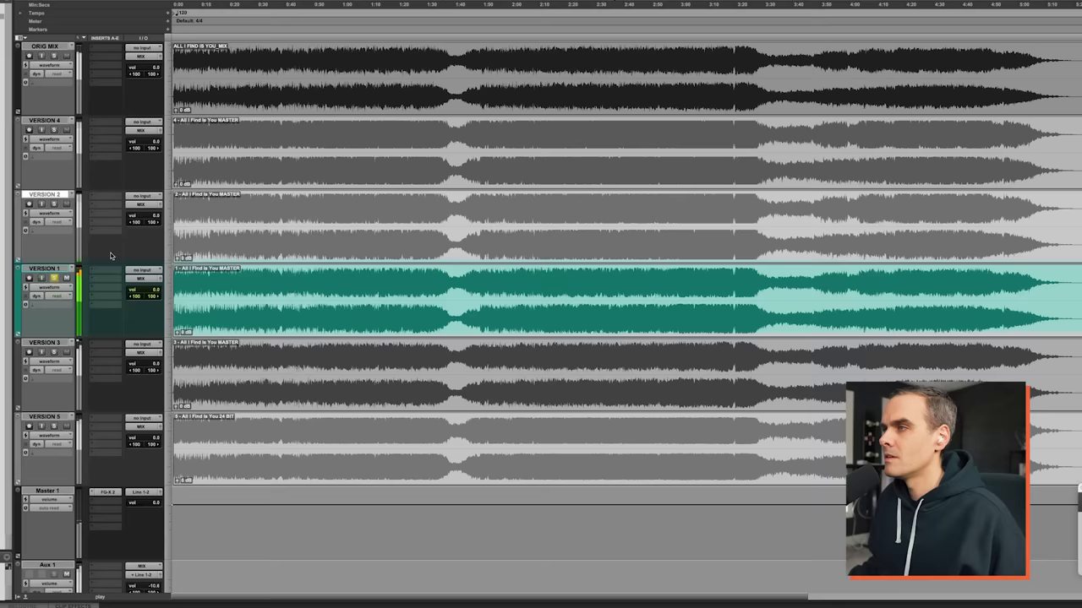
Solo VERSION 3, then VERSION 4, to recheck the ranking during playback
left_click(46, 342)
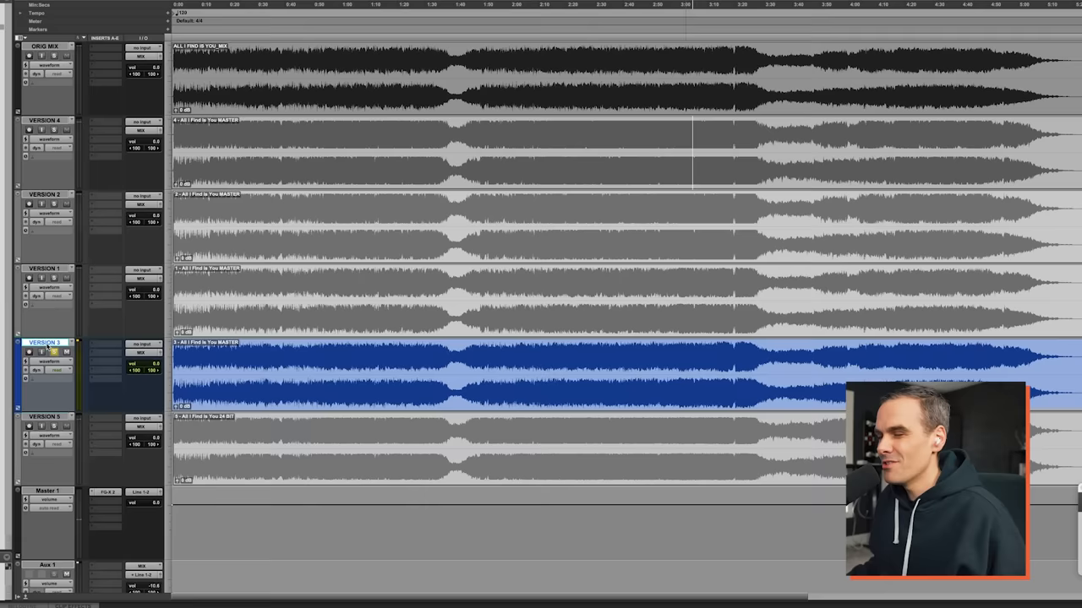
left_click(46, 435)
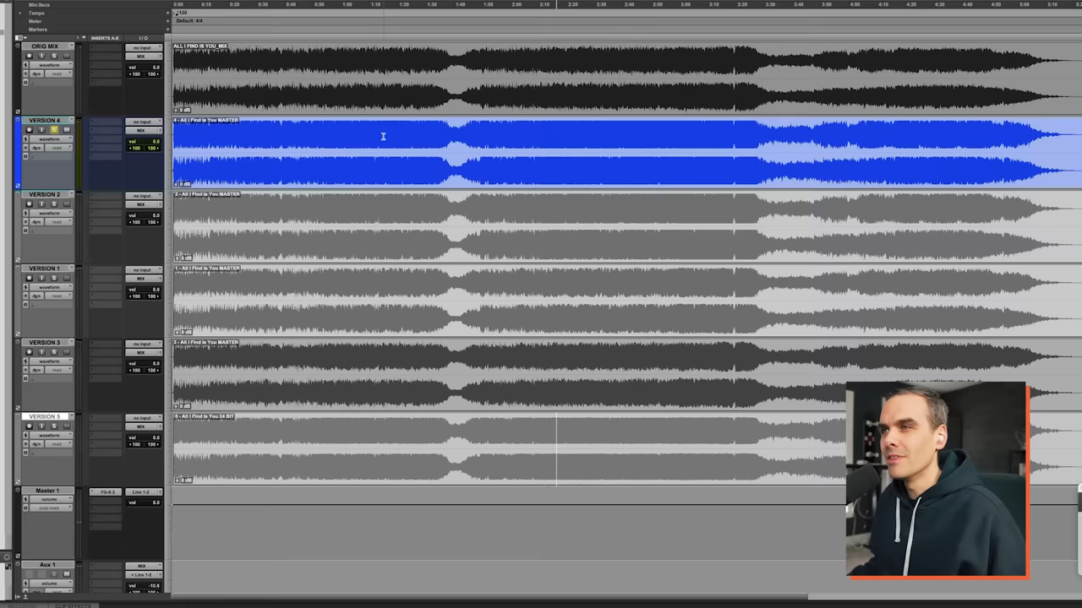
Drag VERSION 3 above VERSION 1 and solo it in its new position
left_click(46, 268)
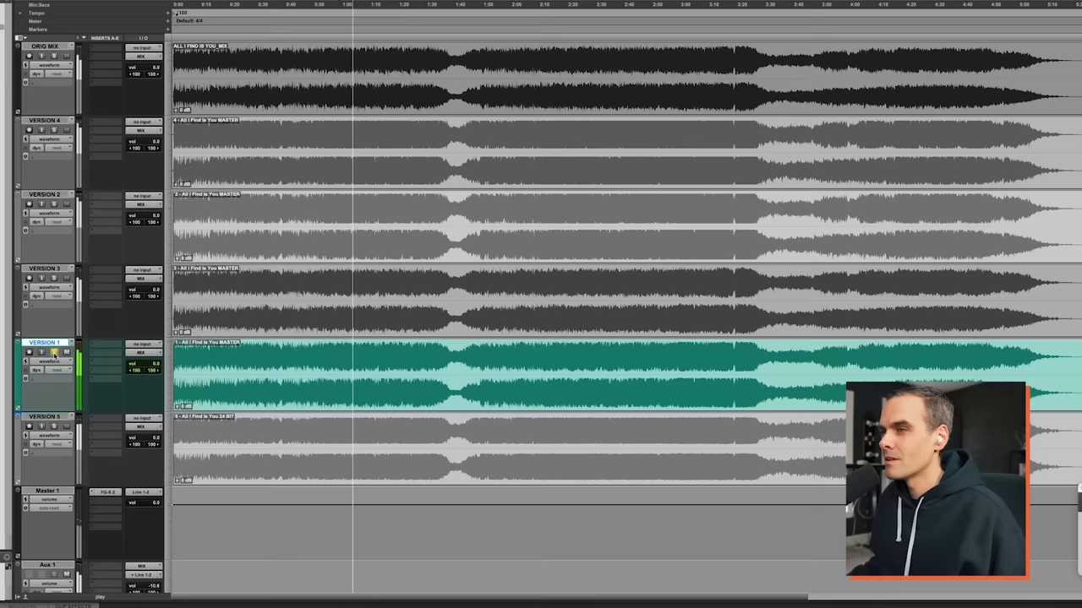
left_click(47, 268)
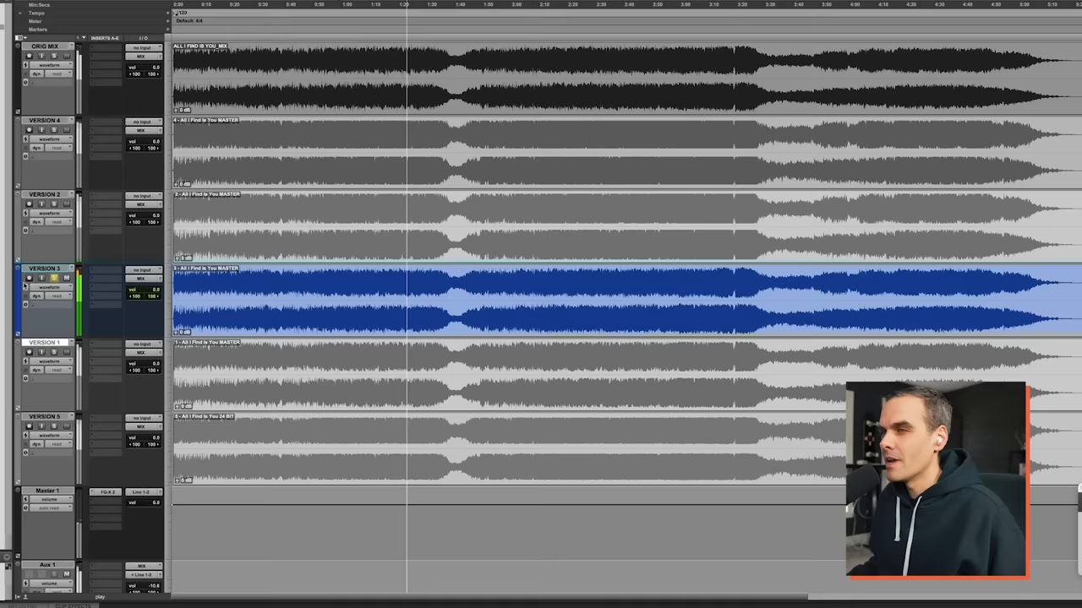